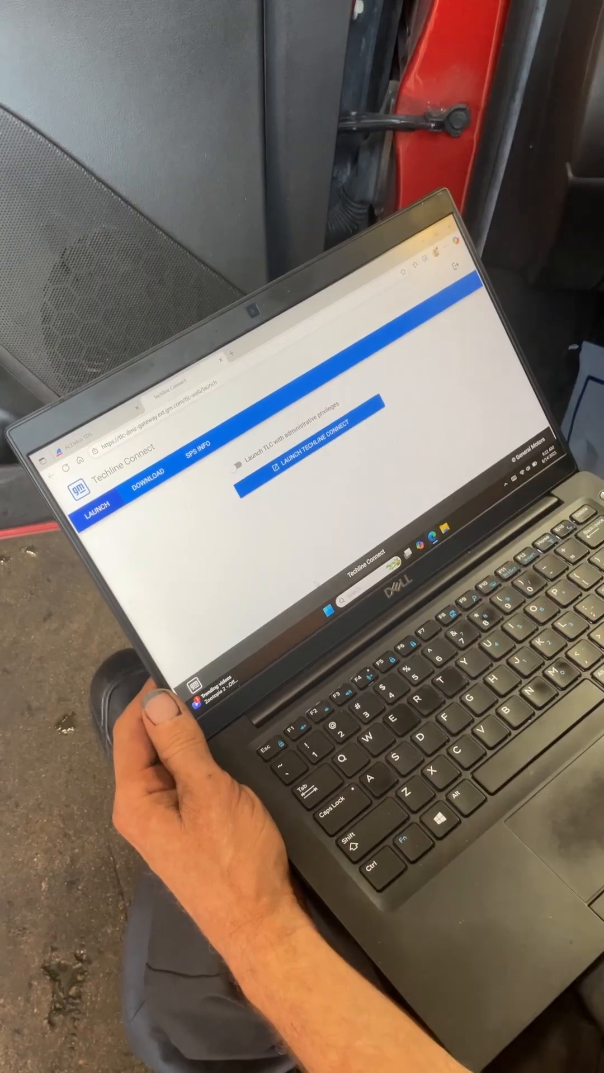
Step: Launch Techline Connect and bring up SPS2's Supported Controllers list
click(308, 476)
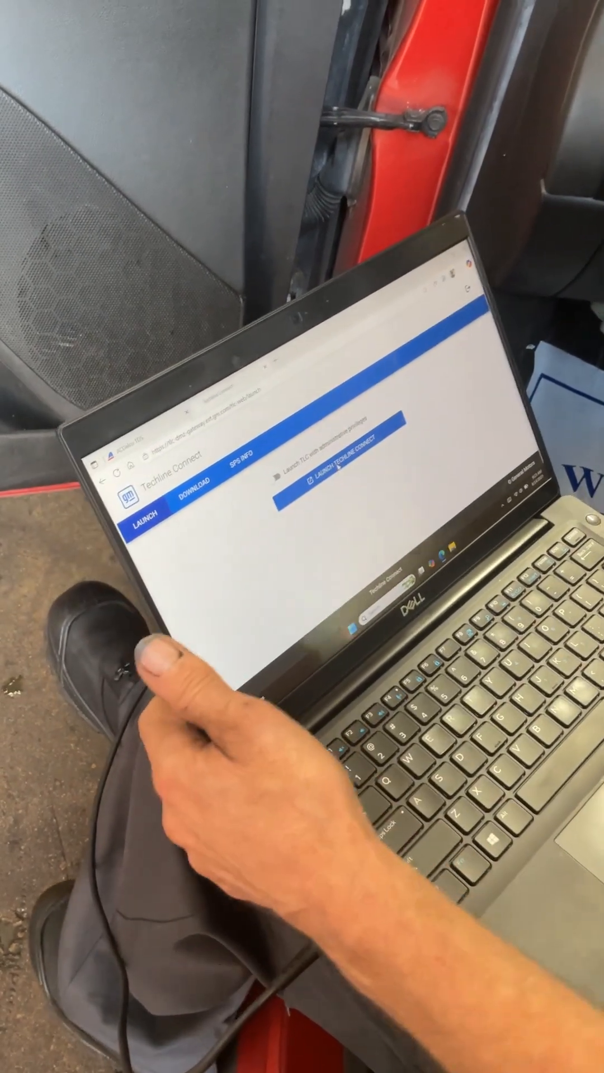
click(335, 490)
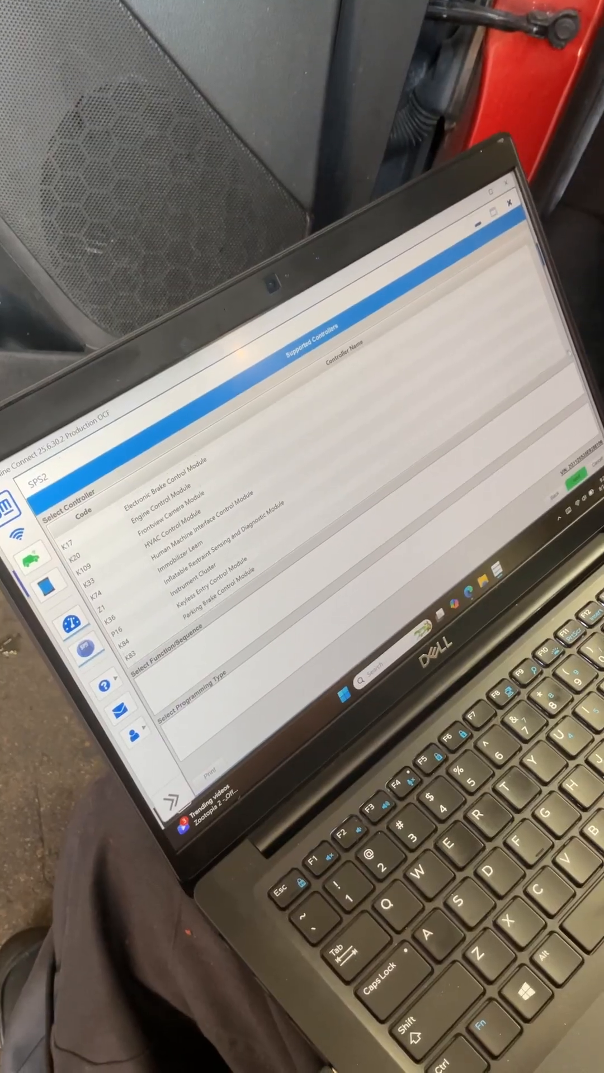
Step: Pick the K71 Transmission Control Module for programming and proceed past the VIN slot warning
scroll(down, 3)
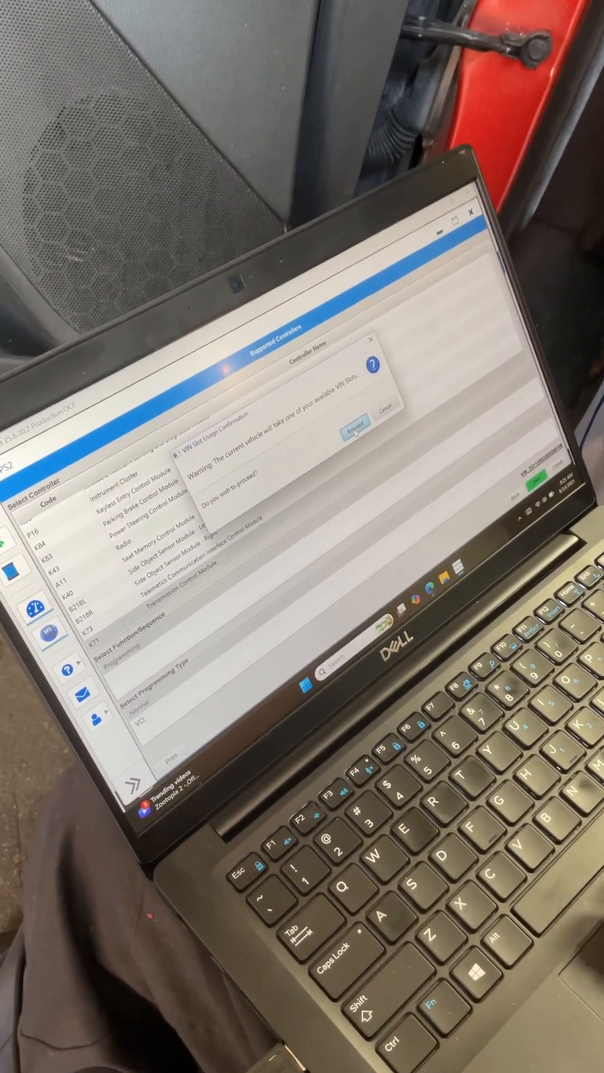
click(355, 424)
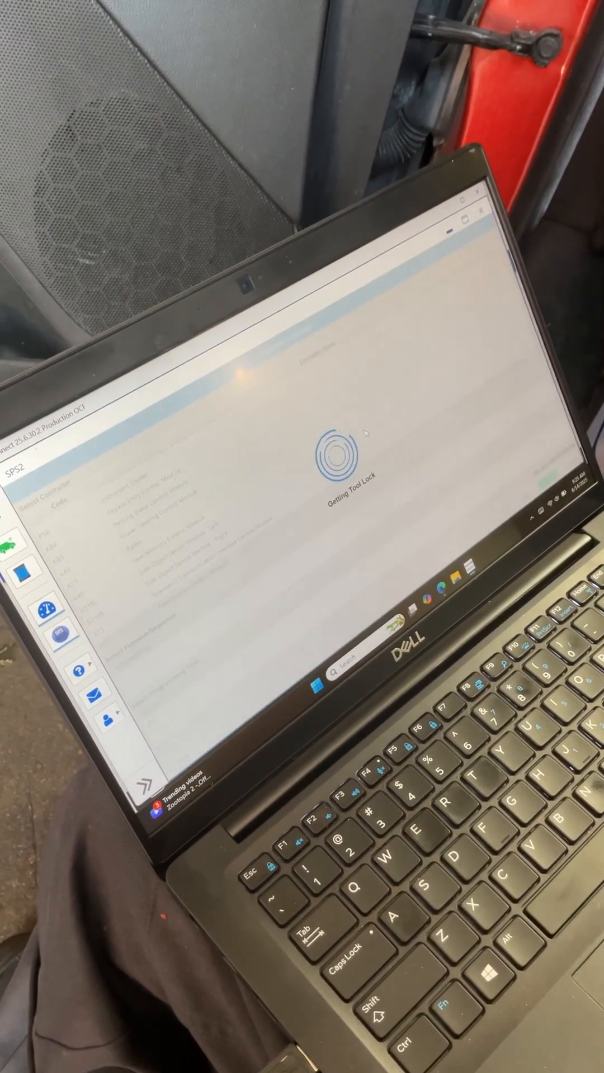